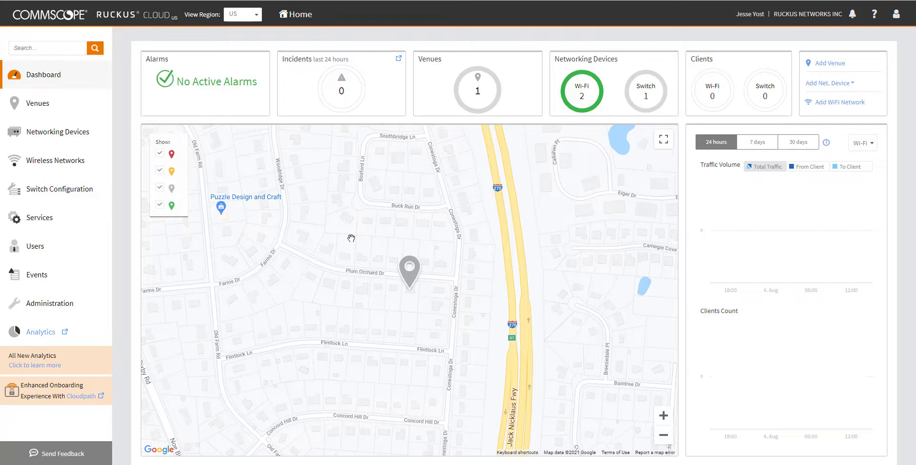
mouse_move(316, 238)
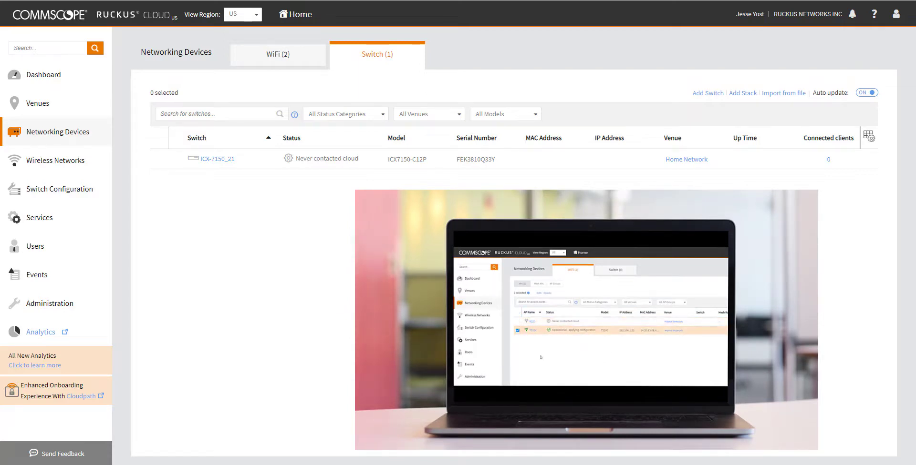
mouse_move(579, 343)
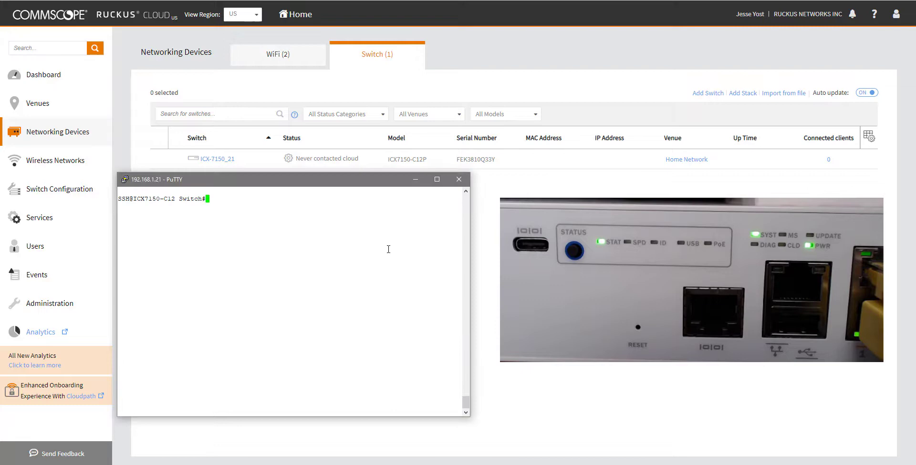
Step: Run 'sh run' and mark the line holding the IP address 192.168.1.21 255.255.255.0
text(sh run)
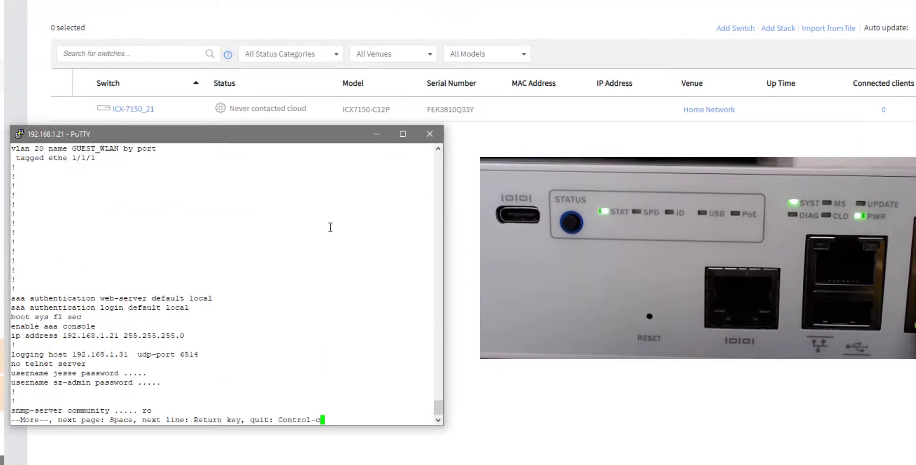
drag(11, 336, 194, 336)
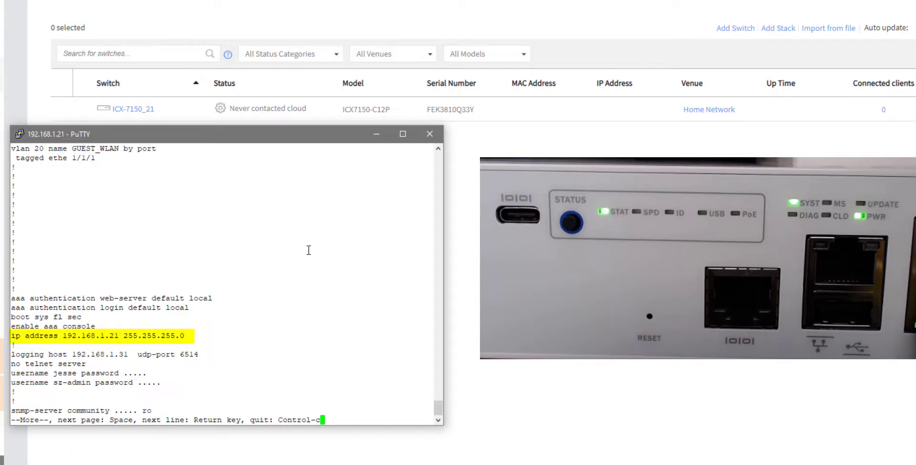
mouse_move(298, 272)
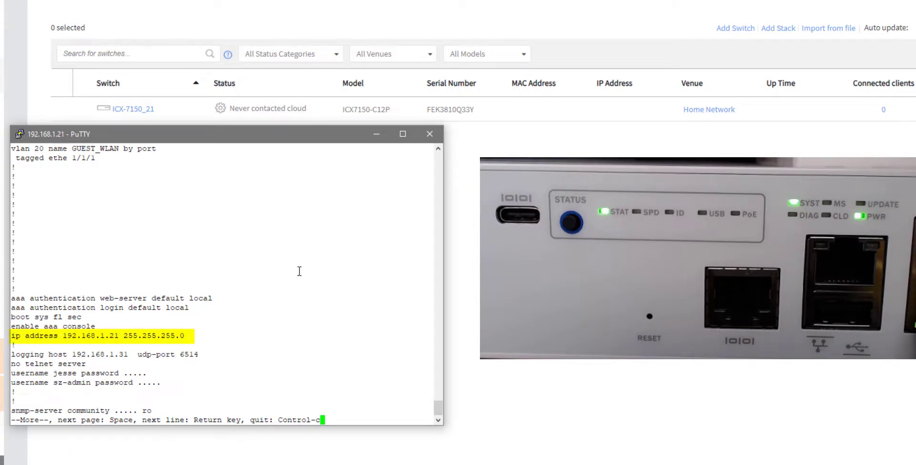
mouse_move(303, 275)
text(pin)
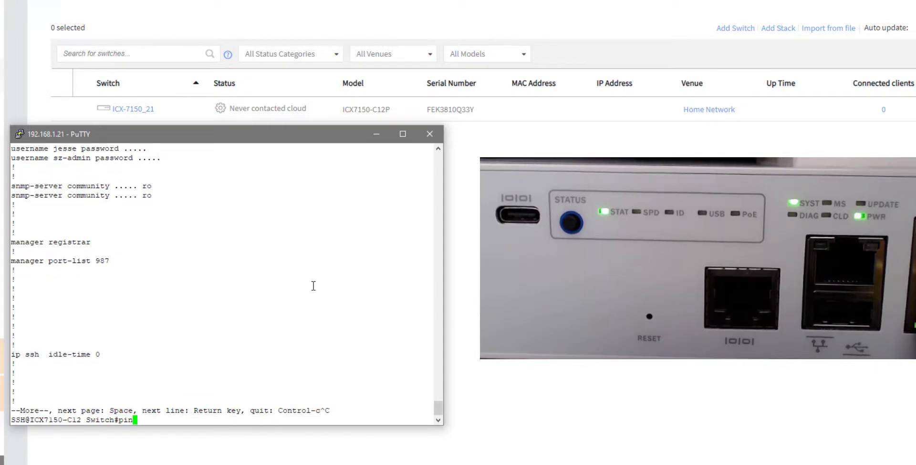
Step: Ping the gateway, set DNS server 64.233.222.2 and default gateway 192.168.1.1, then write memory
text(192.1)
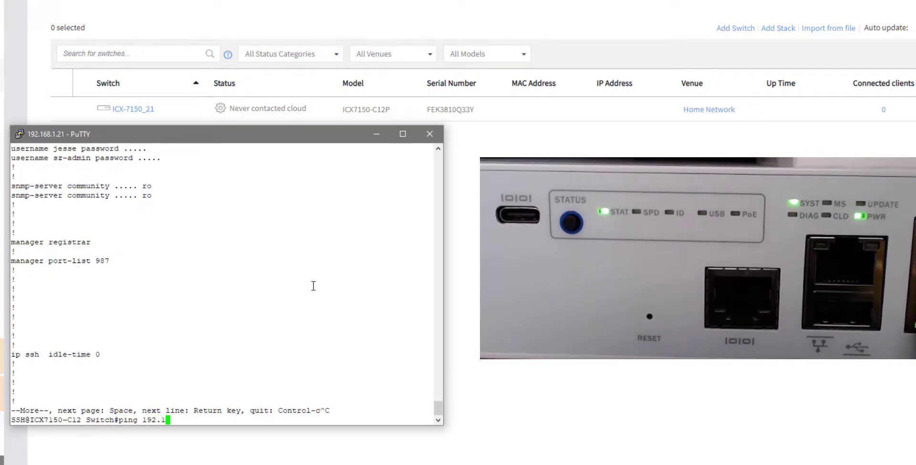
key(Return)
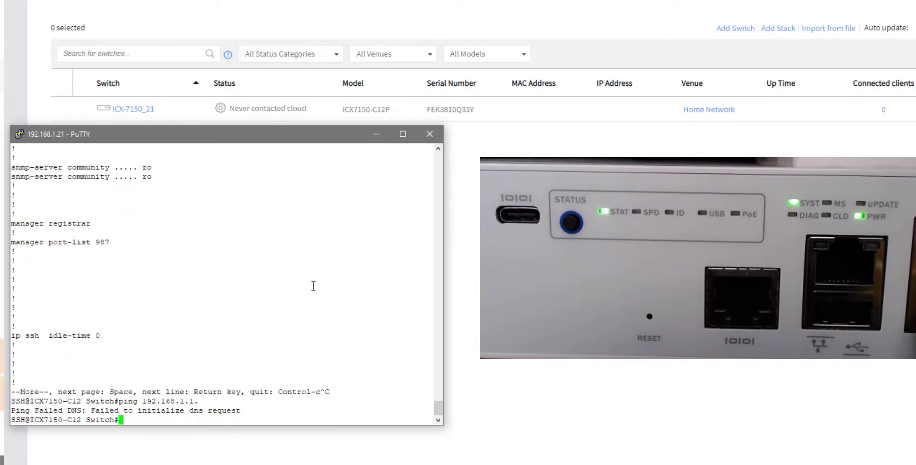
text(config t)
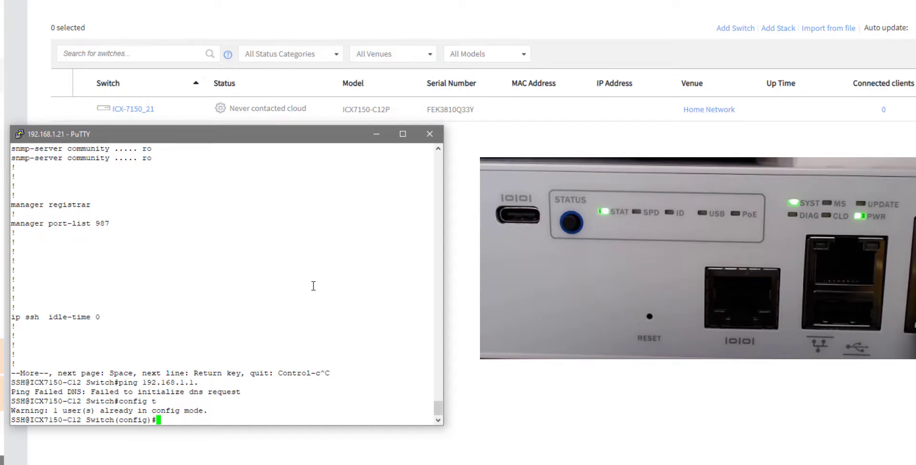
text(ip dns server-address)
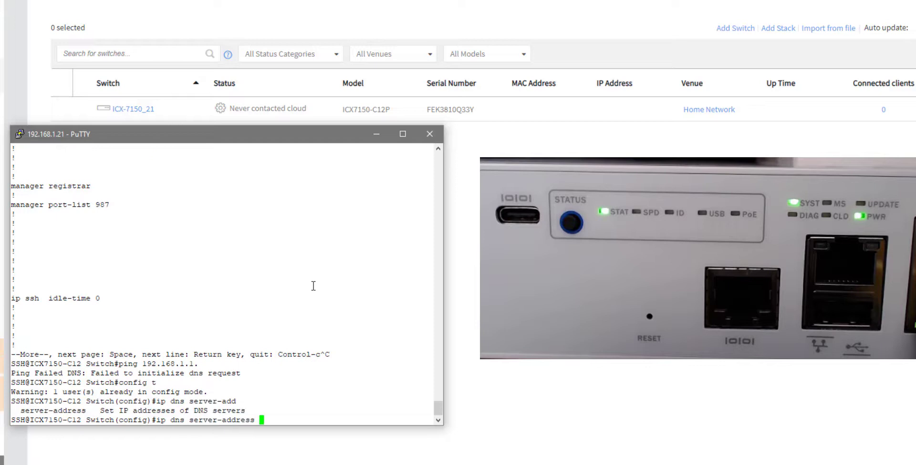
text(64.233.222.2)
text(wr mem)
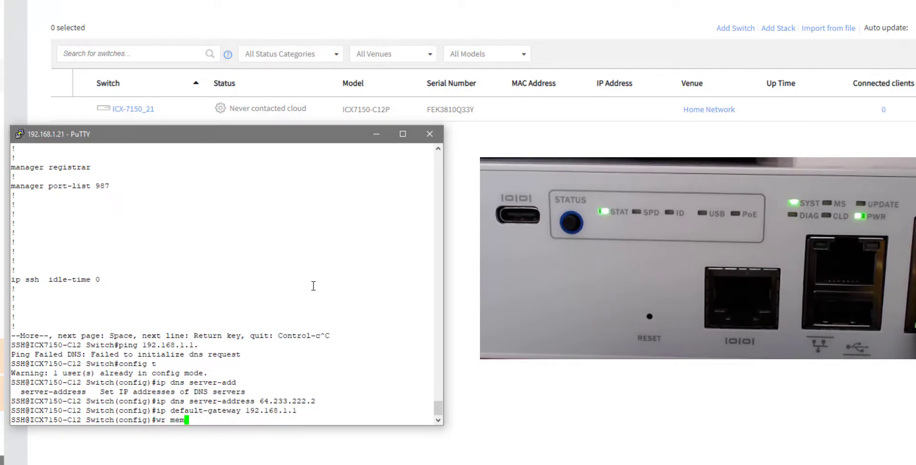
key(Return)
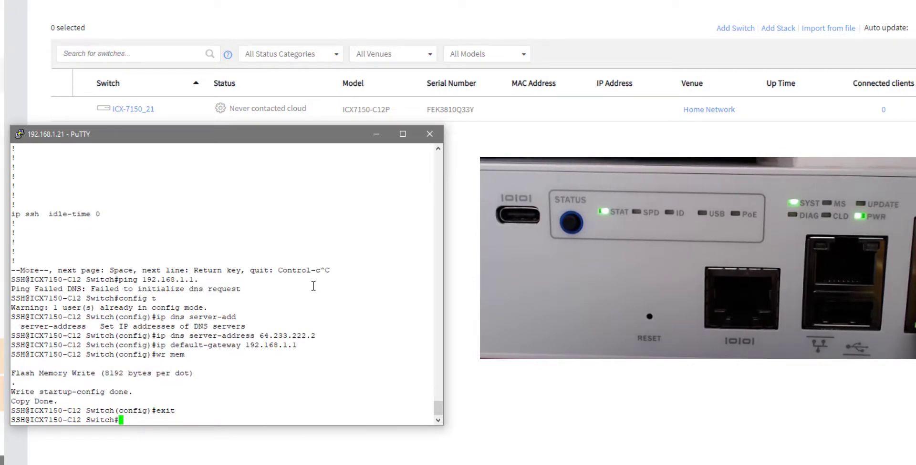
text(ping 192.168.1.1)
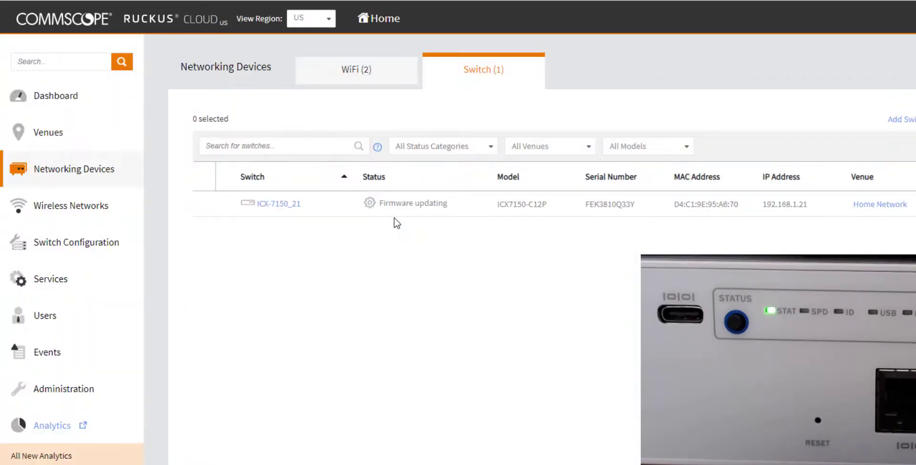
mouse_move(403, 230)
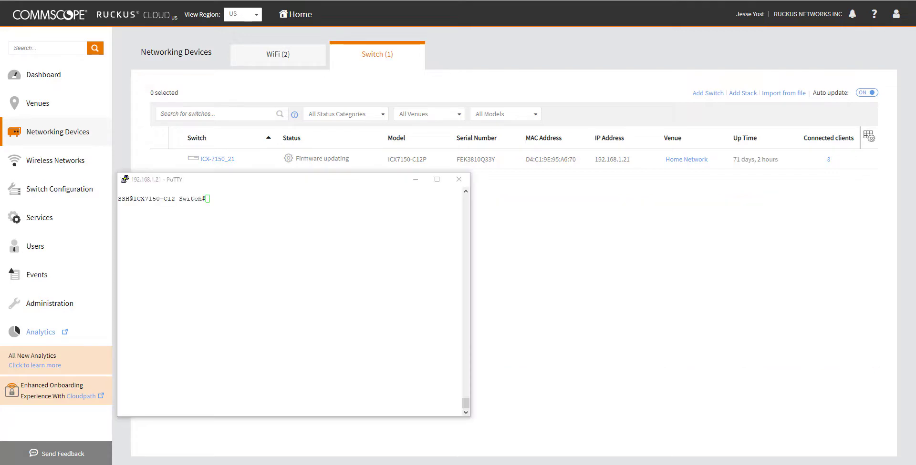
mouse_move(571, 292)
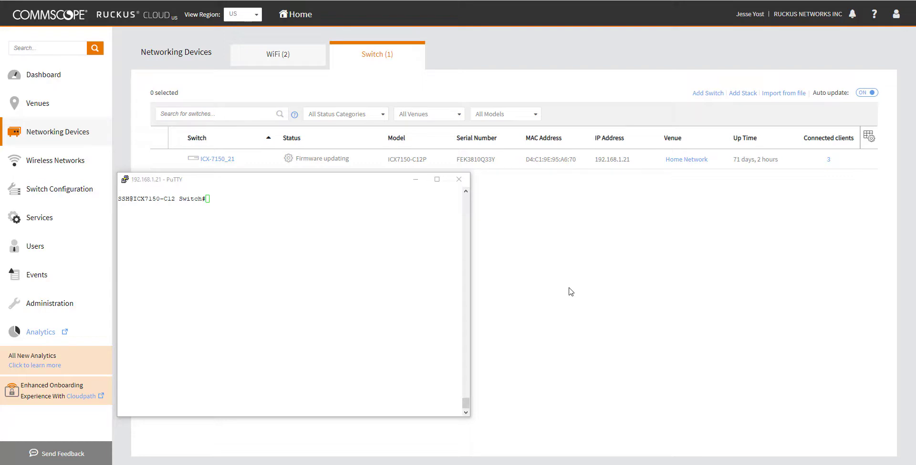
mouse_move(547, 305)
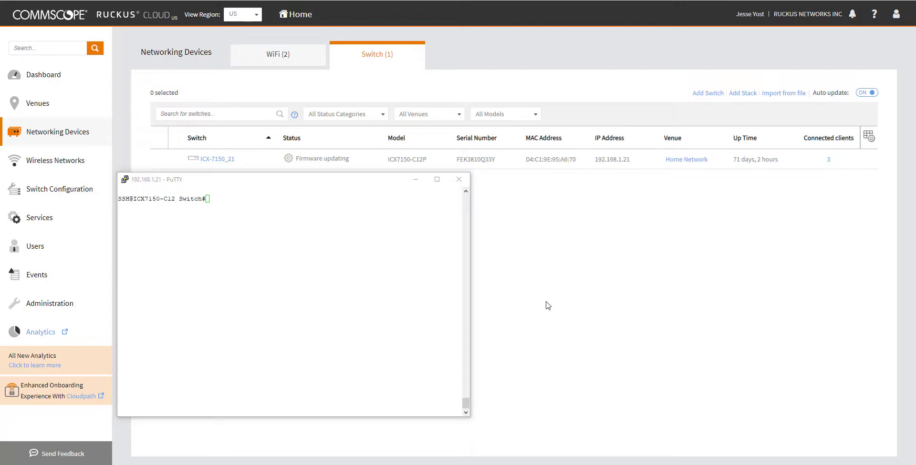
mouse_move(492, 314)
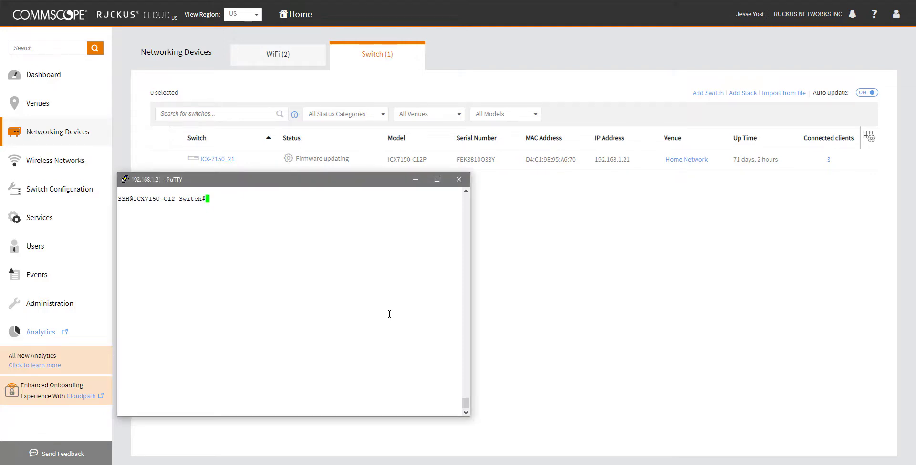
Step: Run 'show manager status' and page through to confirm the SSH tunnel is Established
text(show manager status)
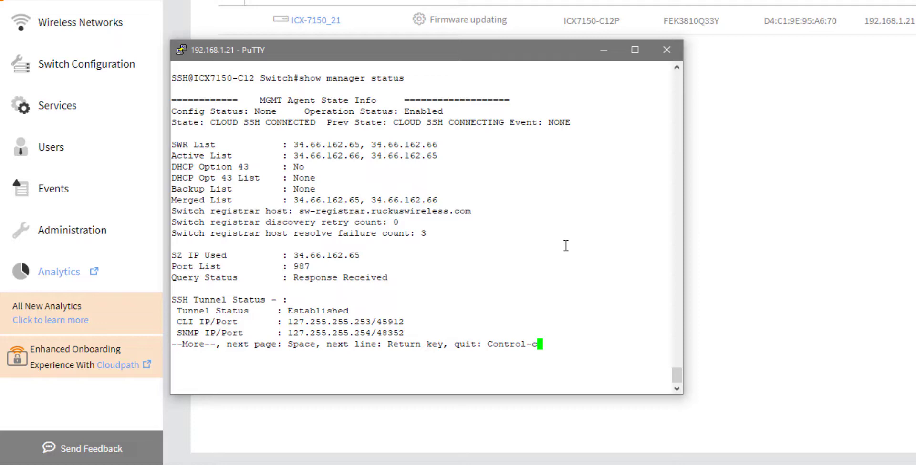
mouse_move(275, 150)
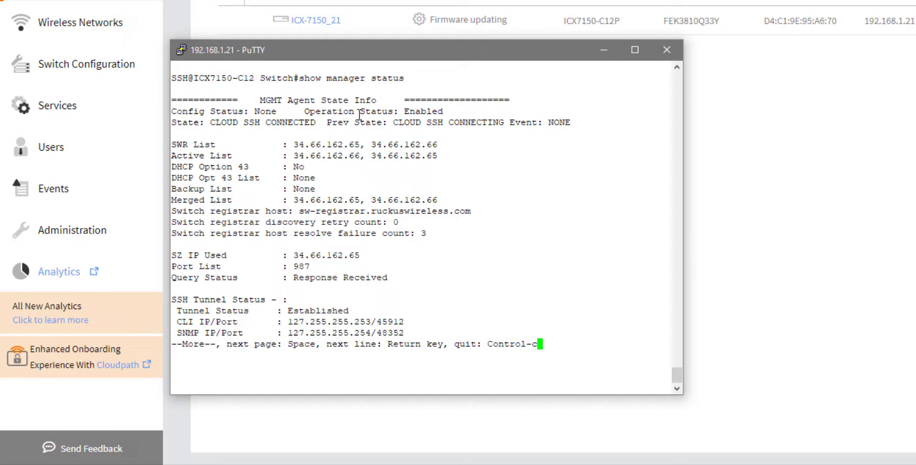
double_click(423, 111)
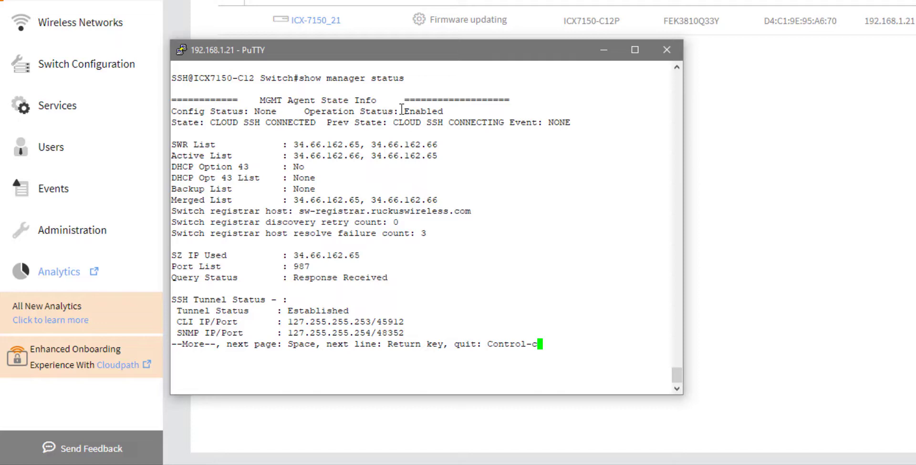
mouse_move(471, 112)
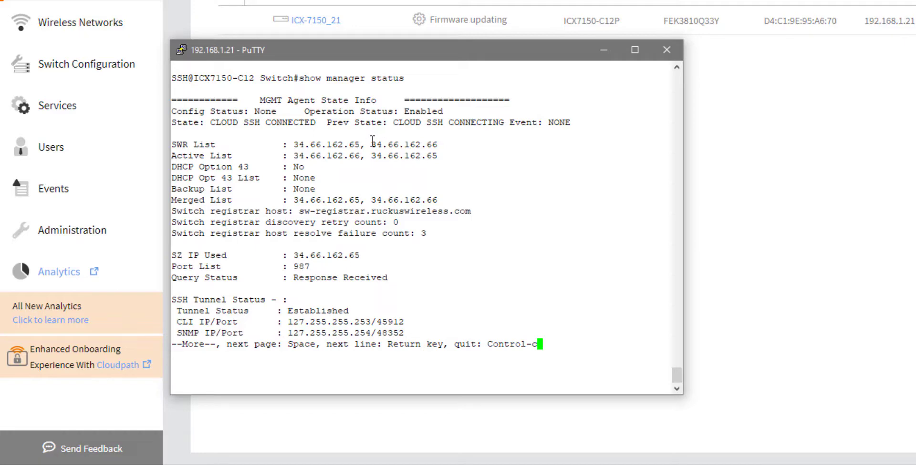
mouse_move(409, 141)
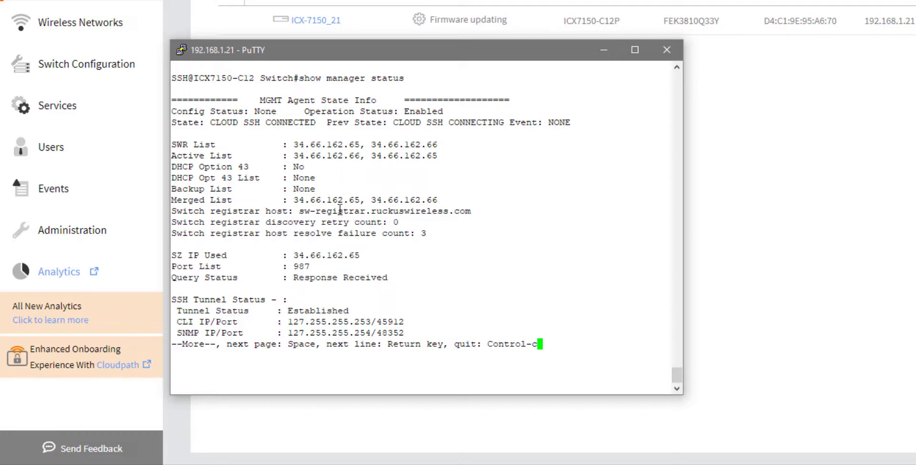
mouse_move(449, 215)
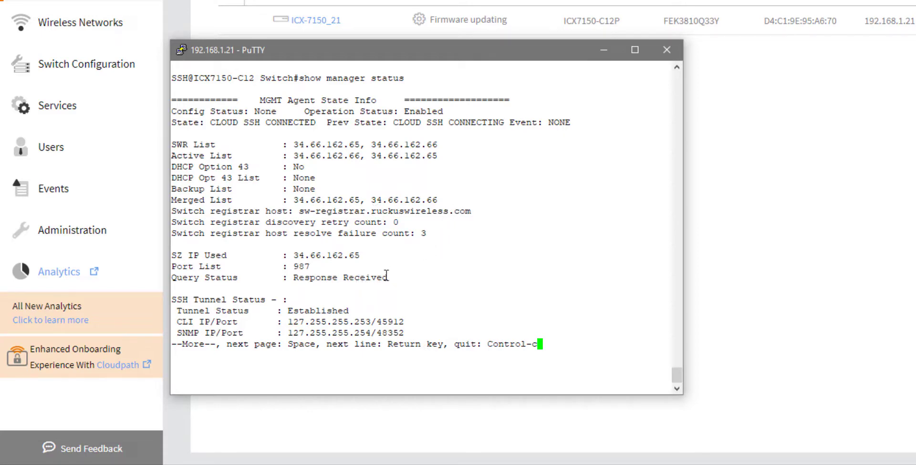
key(space)
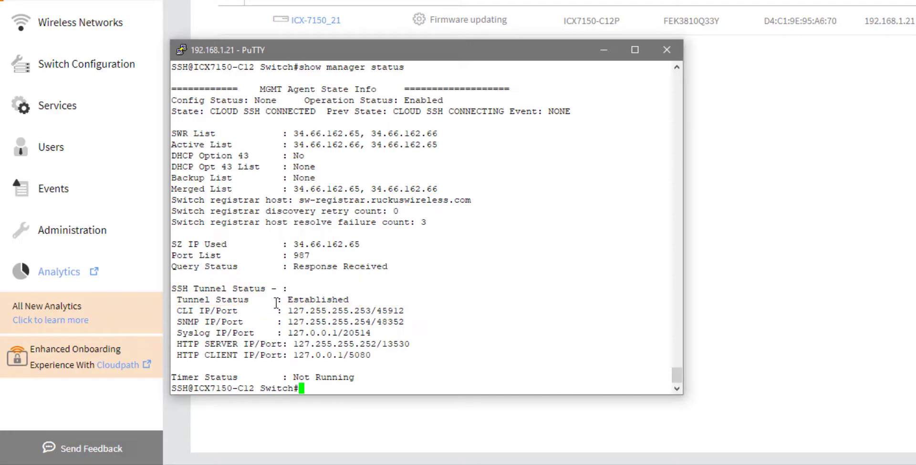
mouse_move(336, 302)
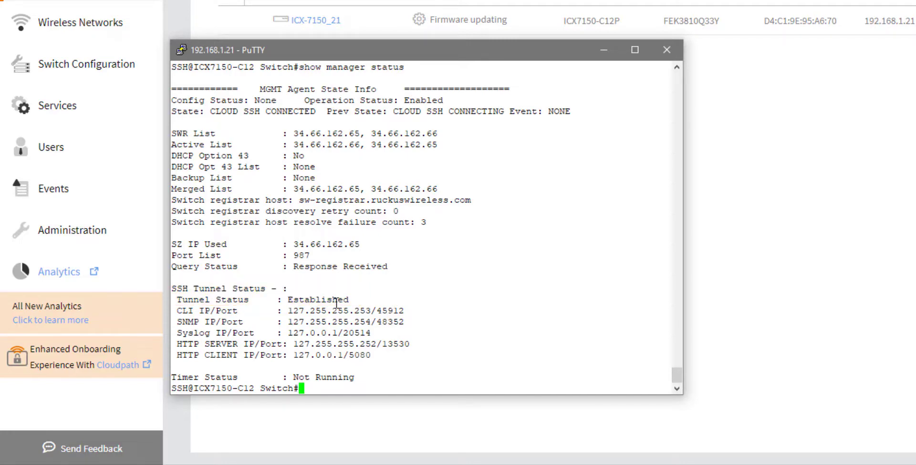
mouse_move(383, 306)
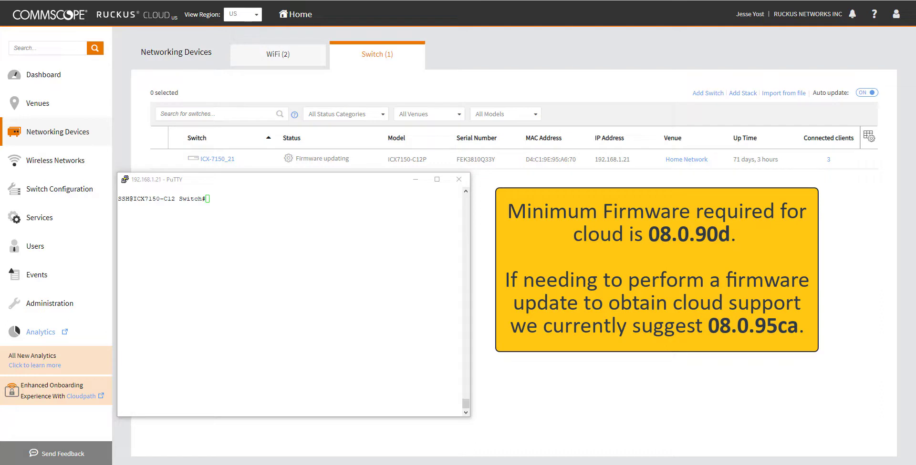
mouse_move(601, 353)
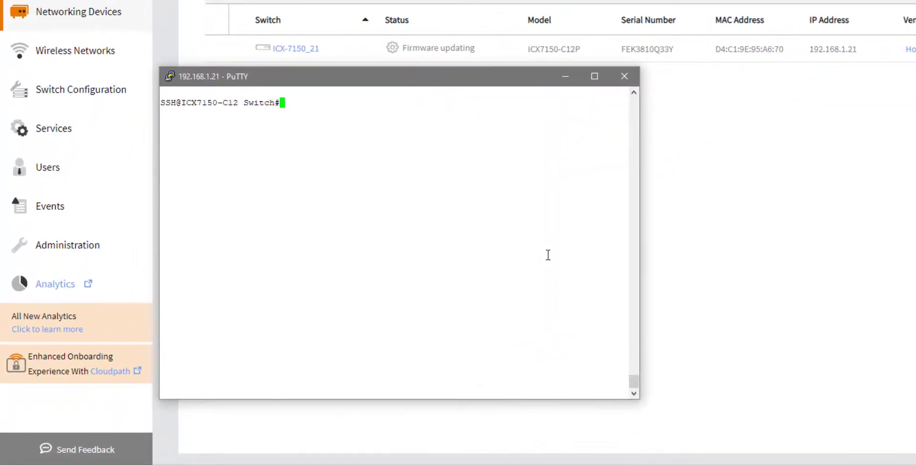
Step: Run 'sh version' and mark software version 08.0.95bbT211 on the ICX7150-C12-POE
text(sh version)
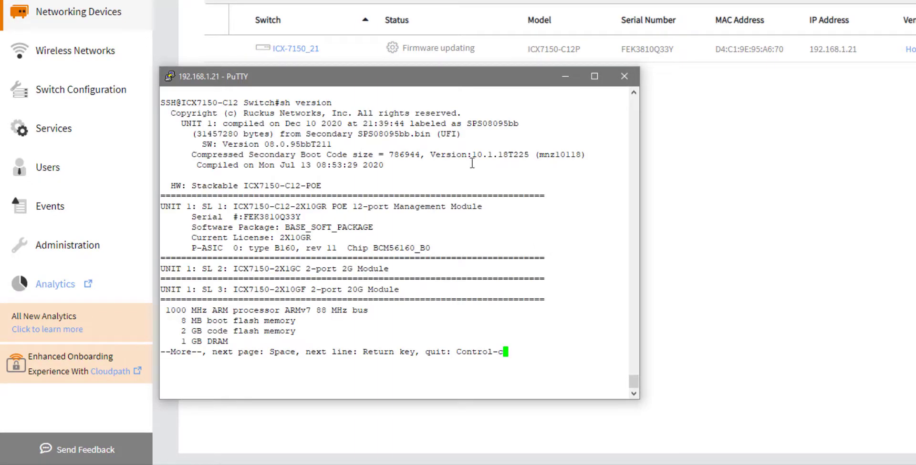
drag(469, 123, 333, 144)
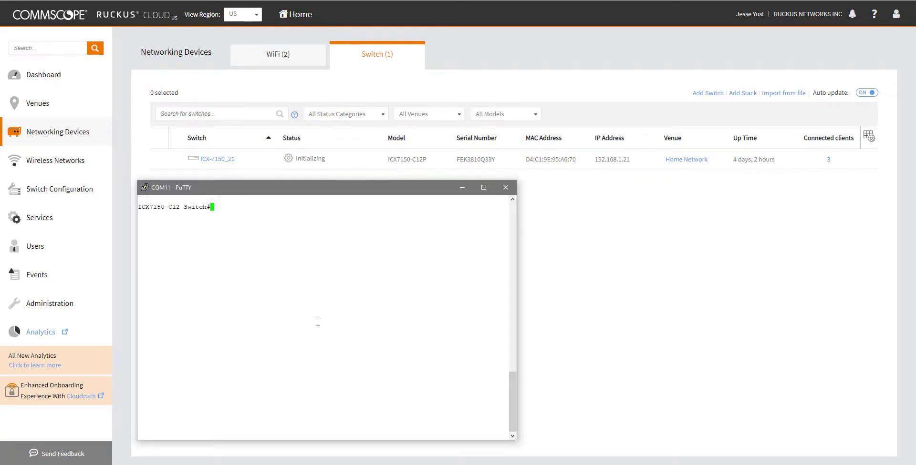
Step: Run 'sh run' on COM11 and page to the 'end' line, then enter 'erase start'
text(sh run)
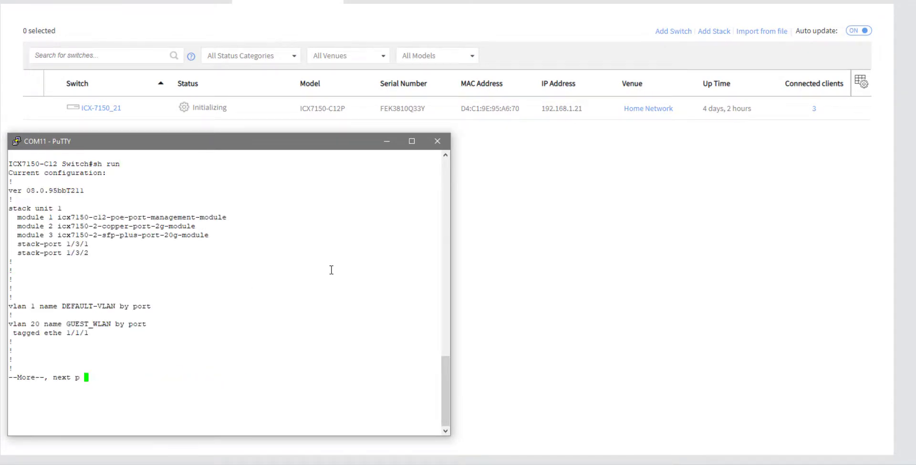
key(space)
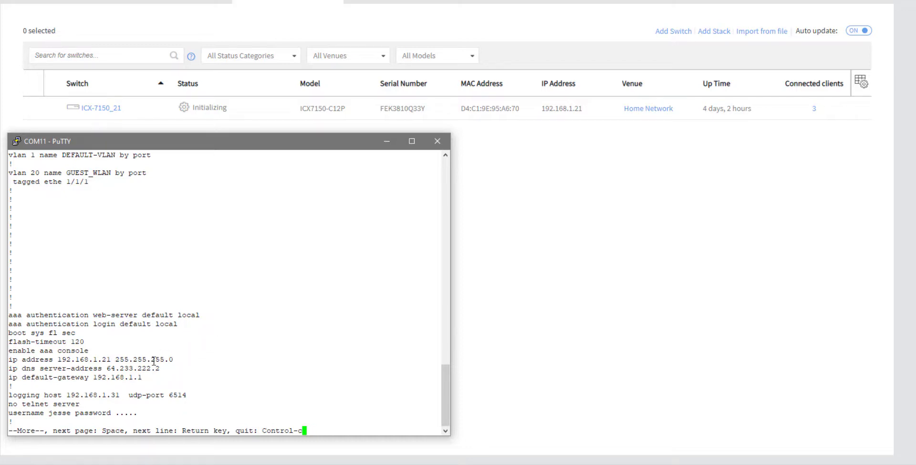
mouse_move(176, 353)
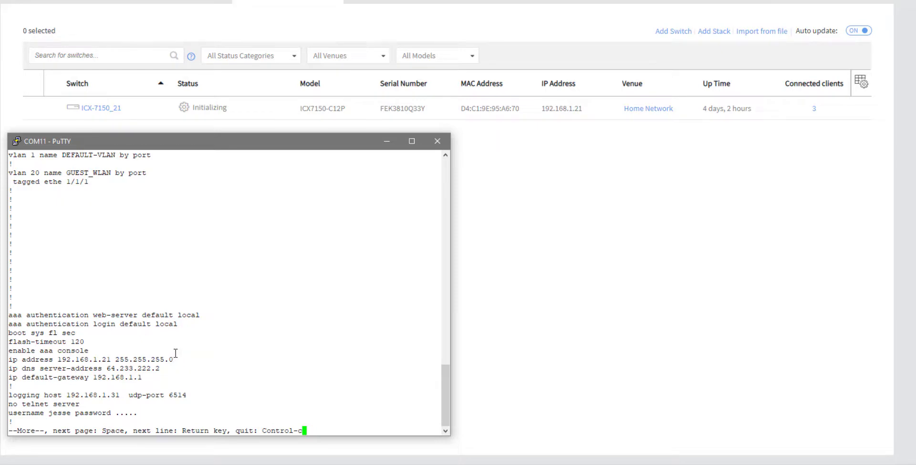
key(space)
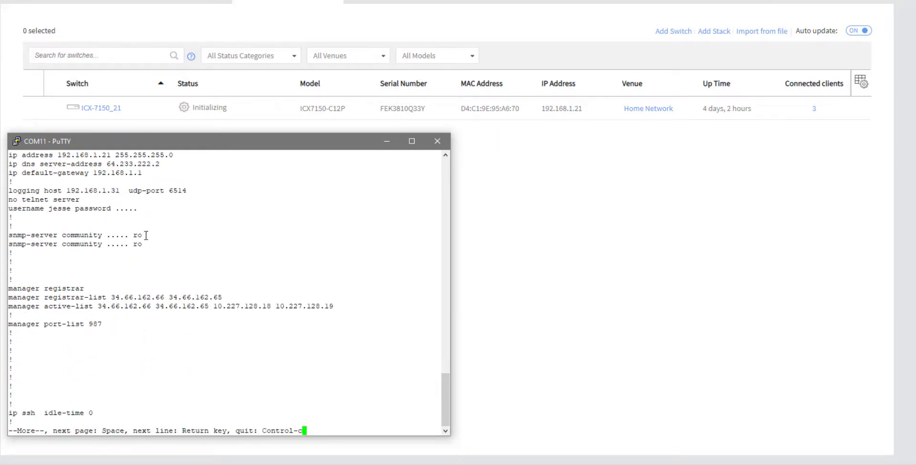
key(space)
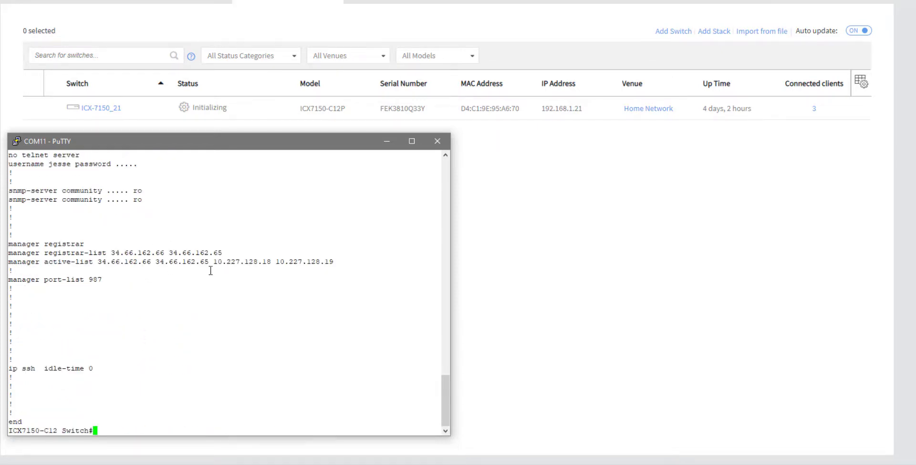
text(erase start)
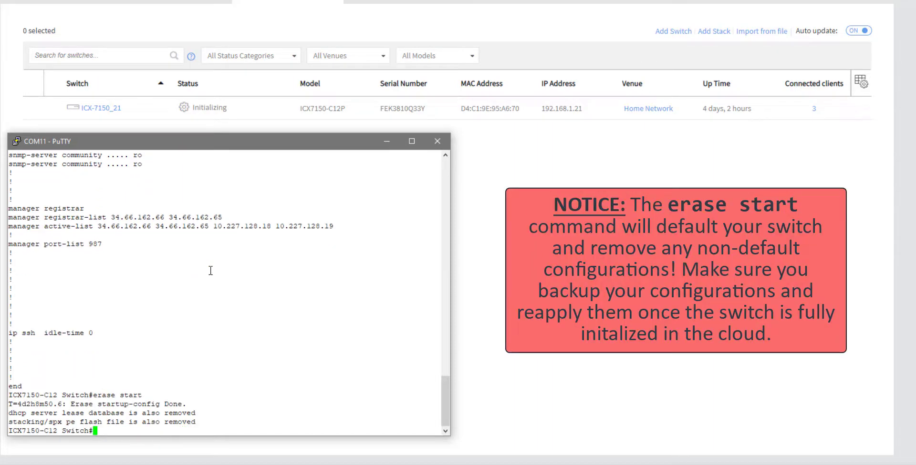
Step: Reload the switch, answering 'y' to both confirmation warnings
text(reload)
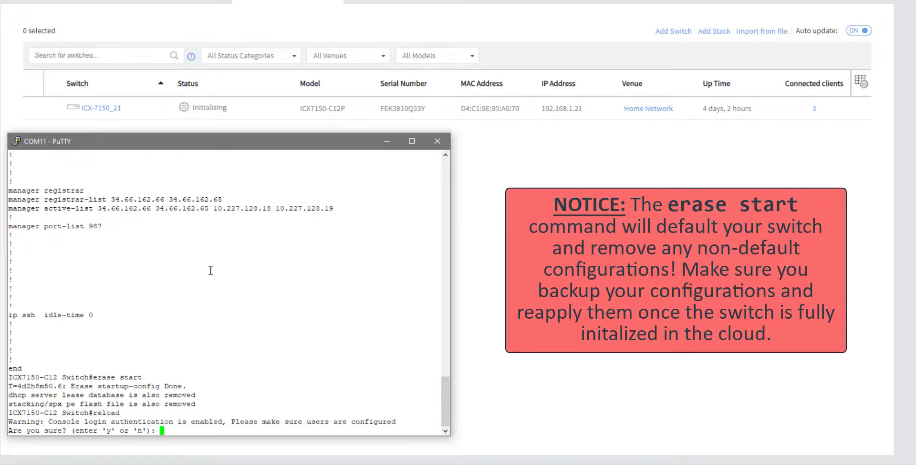
text(y)
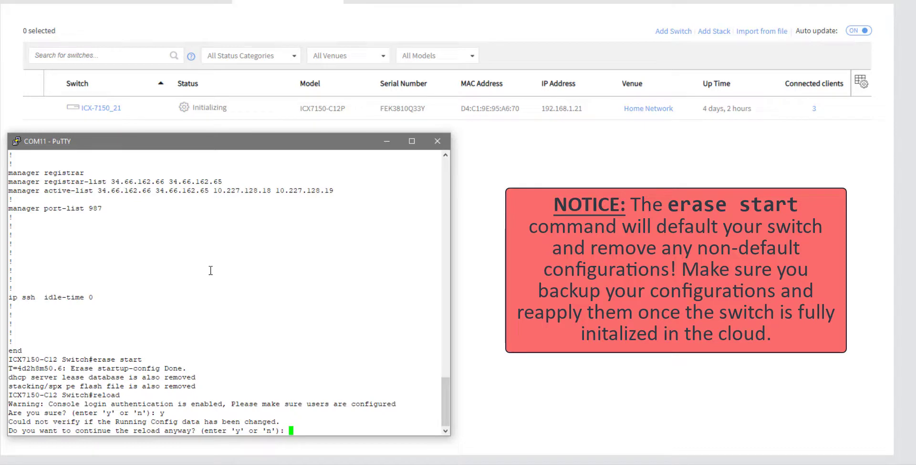
text(y)
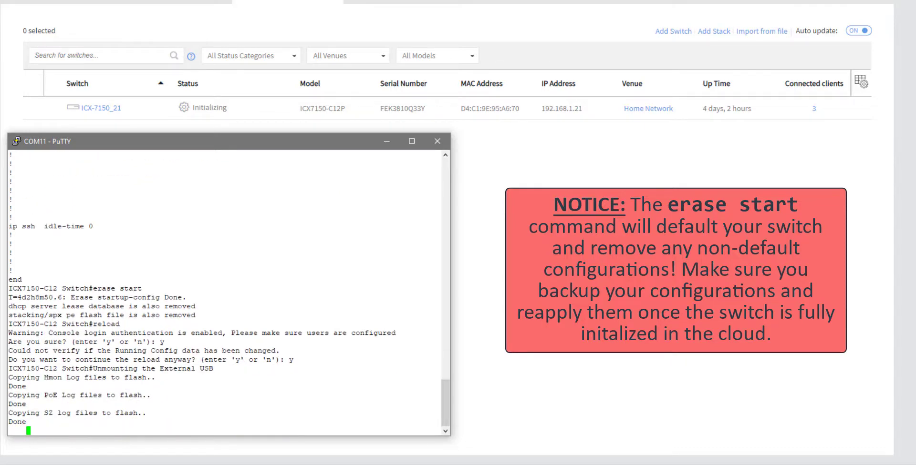